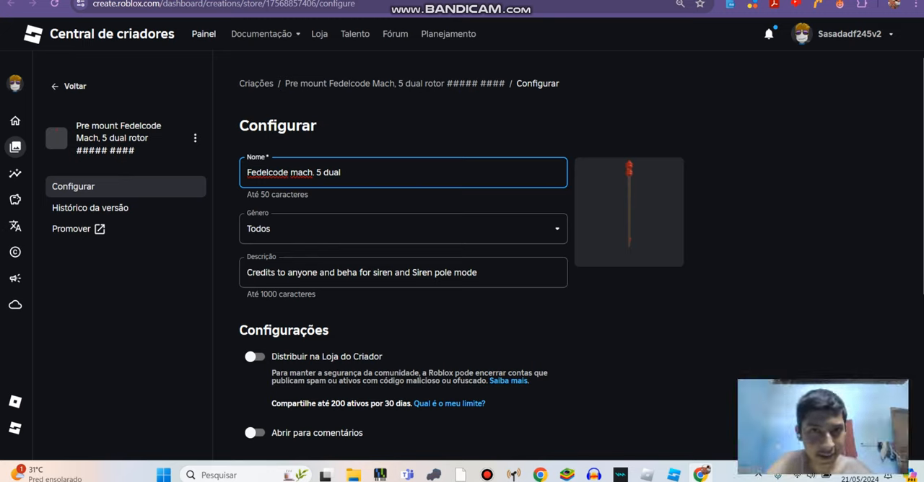
- Append 'rot' so the asset name reads 'Fedelcode mach. 5 dual rotor'
type("rotor")
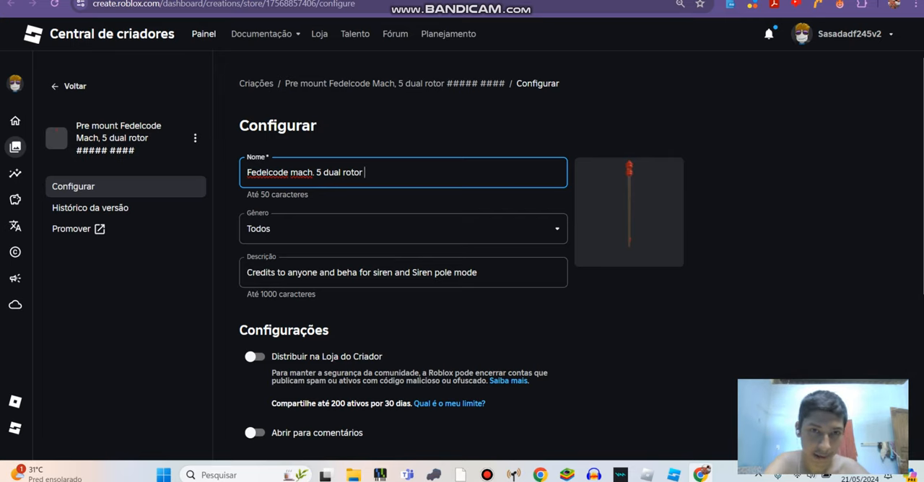
- Enable Creator Store distribution with comments open and extend the name with 'pre mo'
scroll("down", 3)
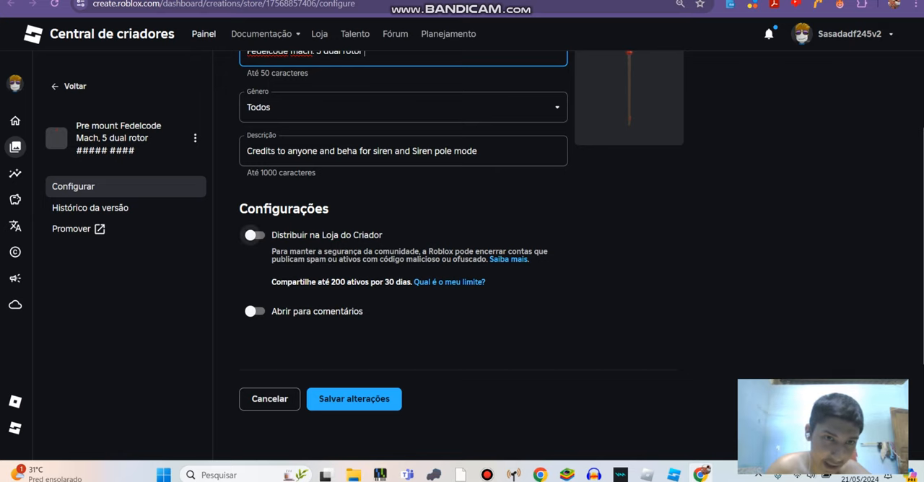
left_click(254, 234)
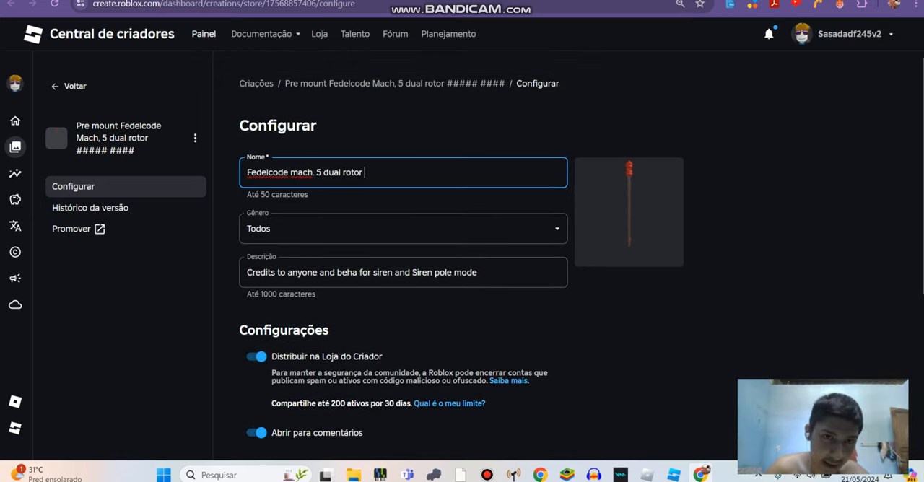
type("pre mo")
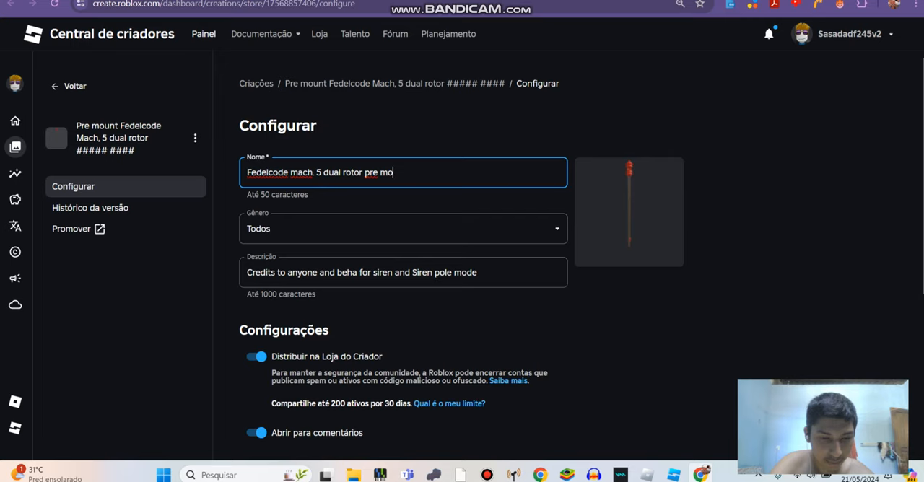
- Save the asset's updated configuration
scroll("down", 3)
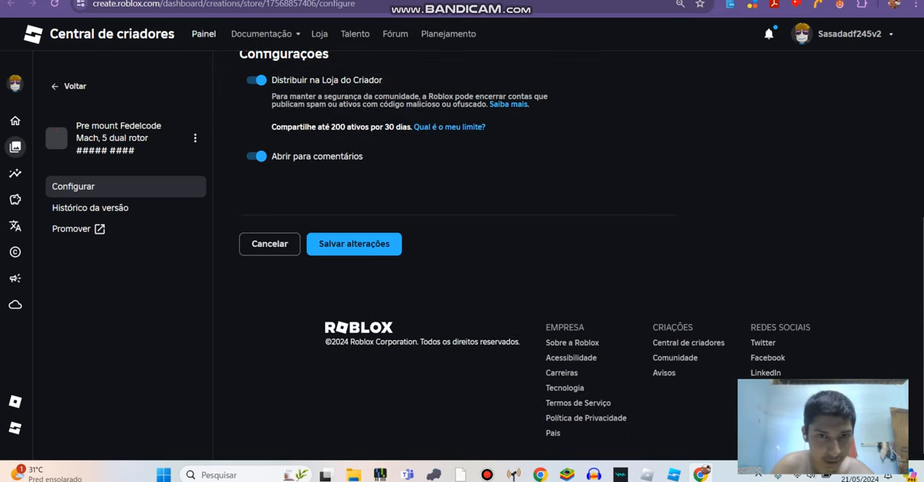
left_click(354, 243)
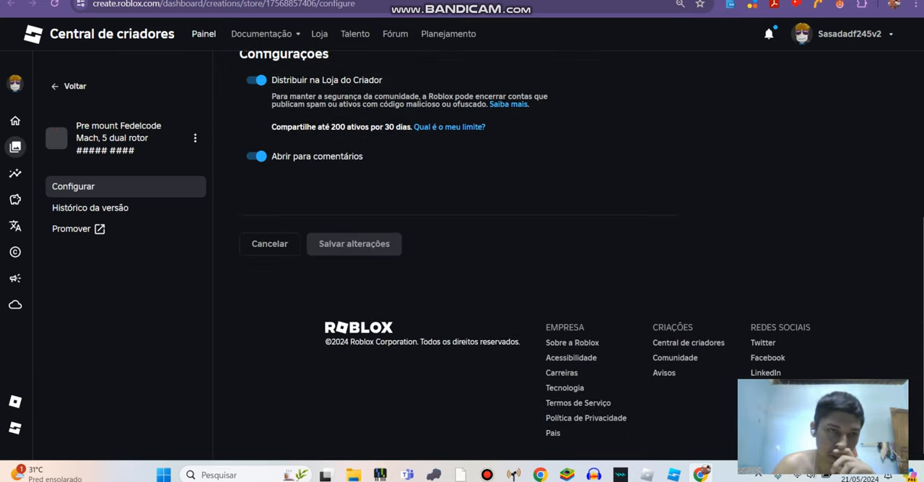
left_click(354, 242)
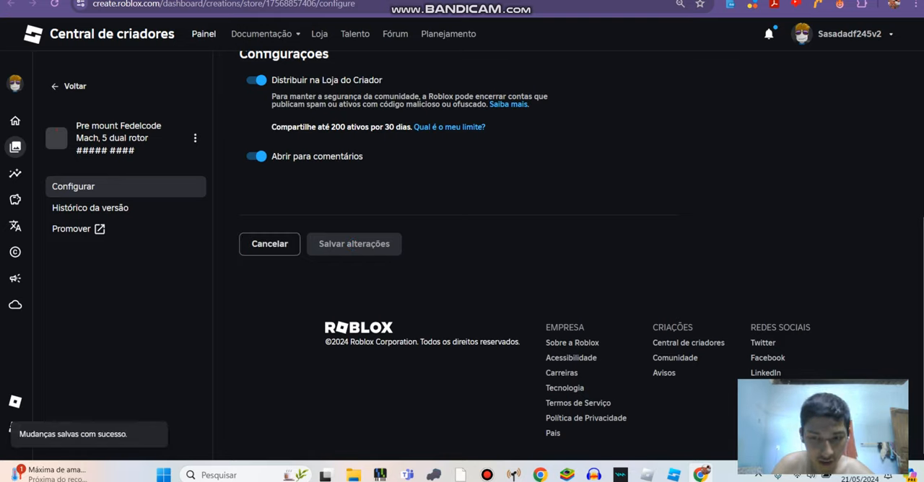
scroll("up", 3)
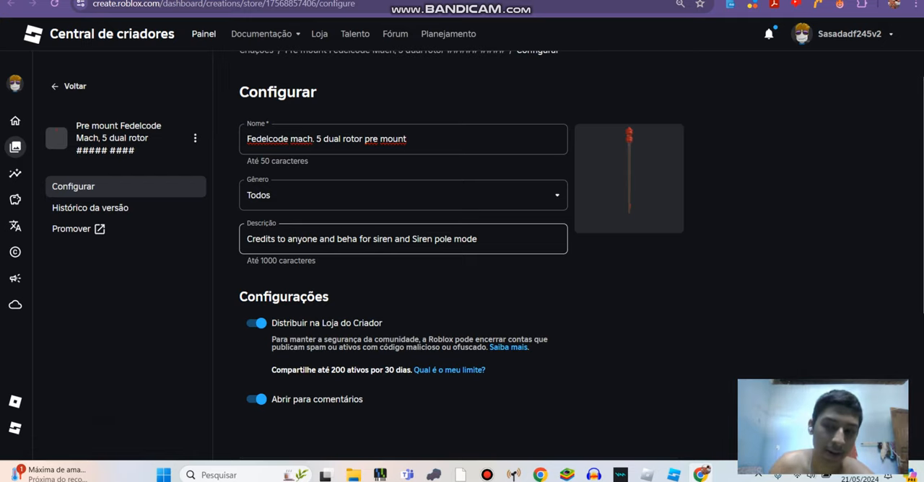
scroll("down", 3)
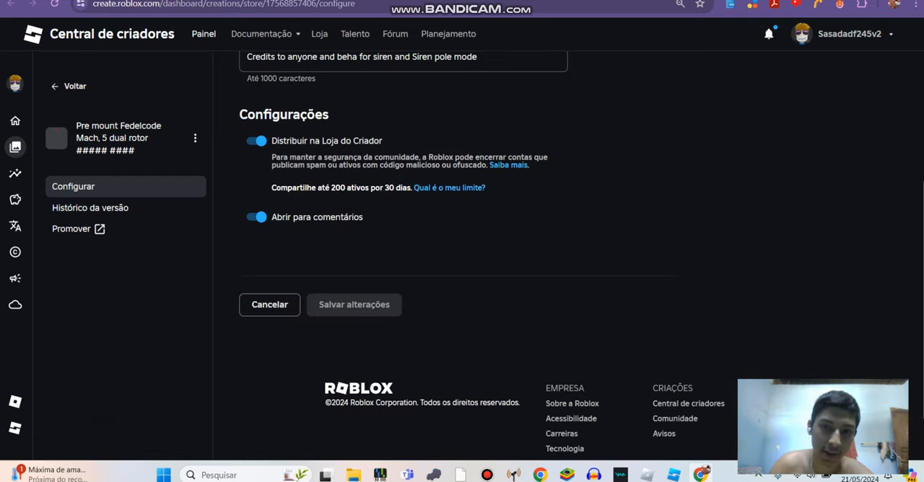
scroll("up", 3)
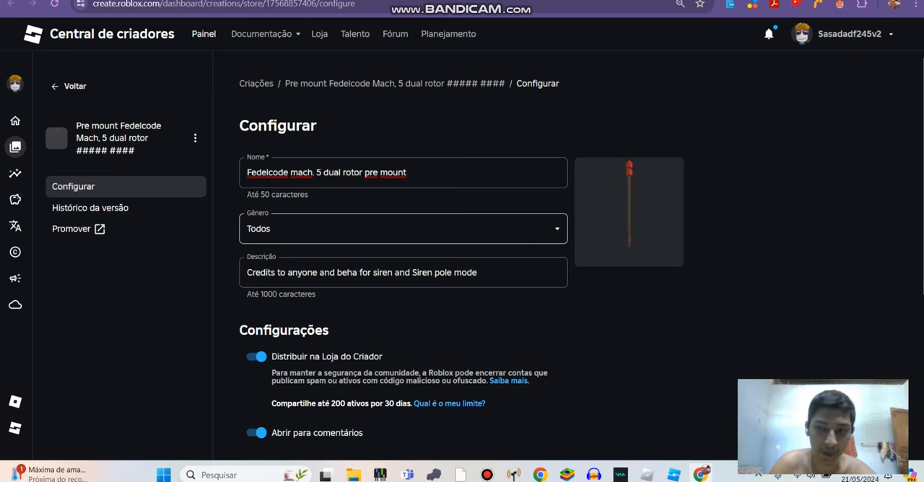